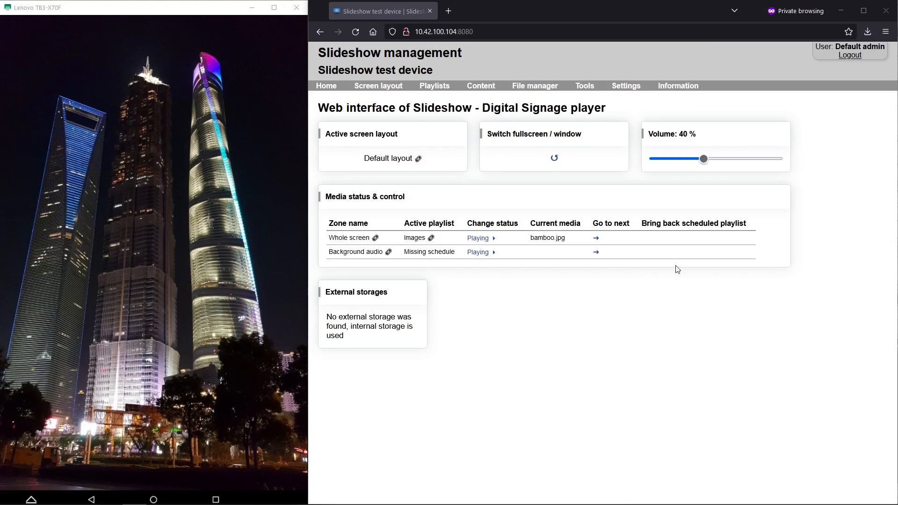
- Add the 'With side panels' sample from the sample screen layouts list
click(378, 85)
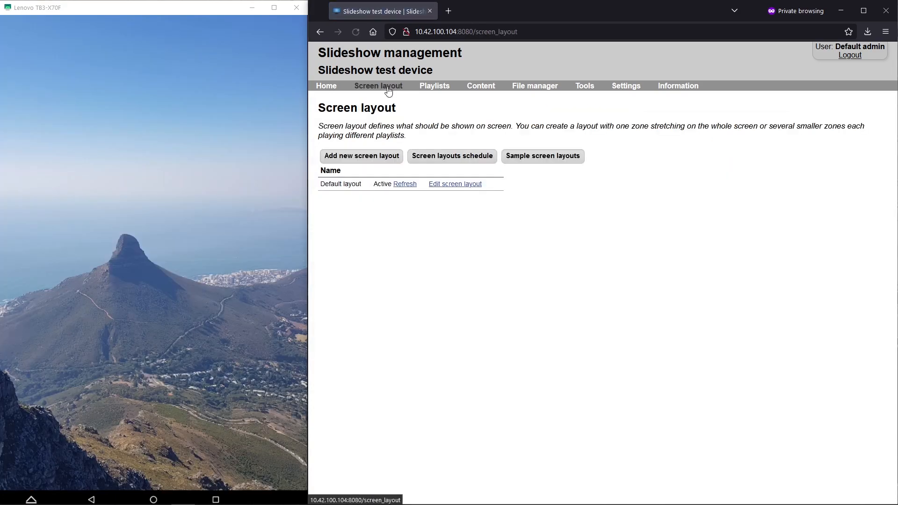
click(543, 156)
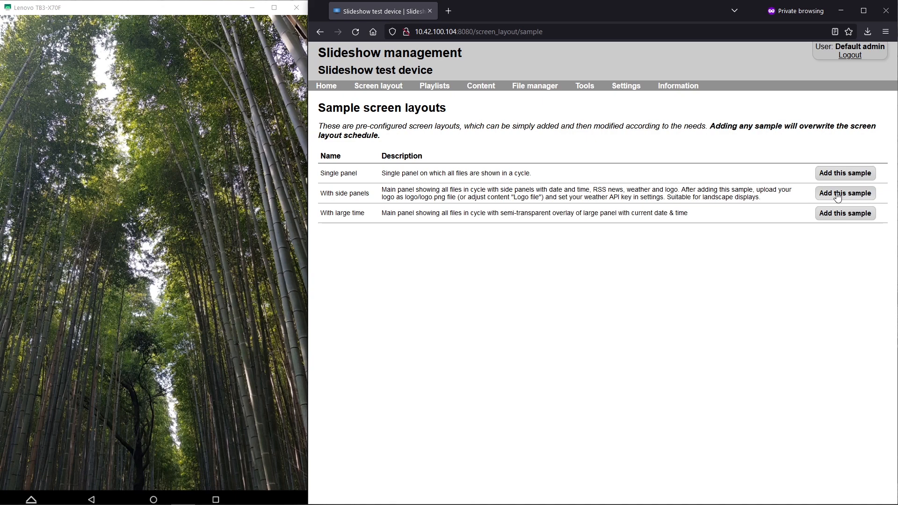
click(845, 192)
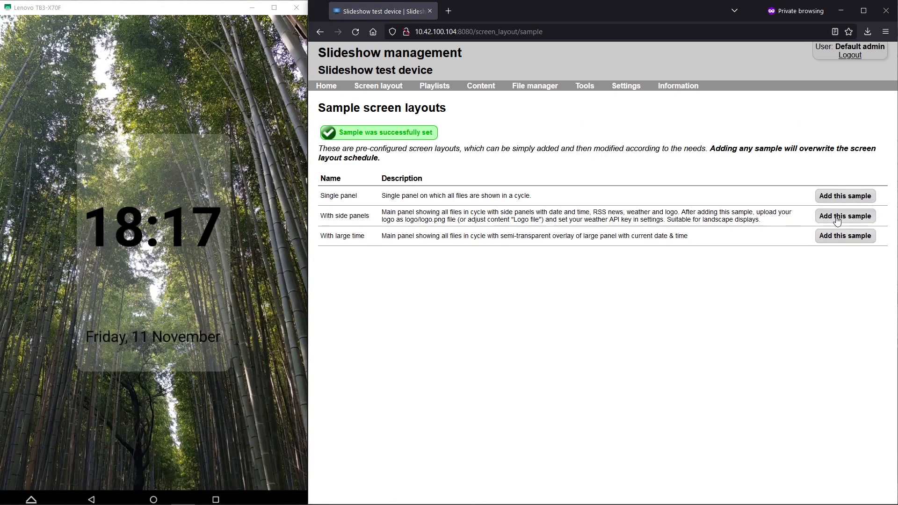
click(845, 216)
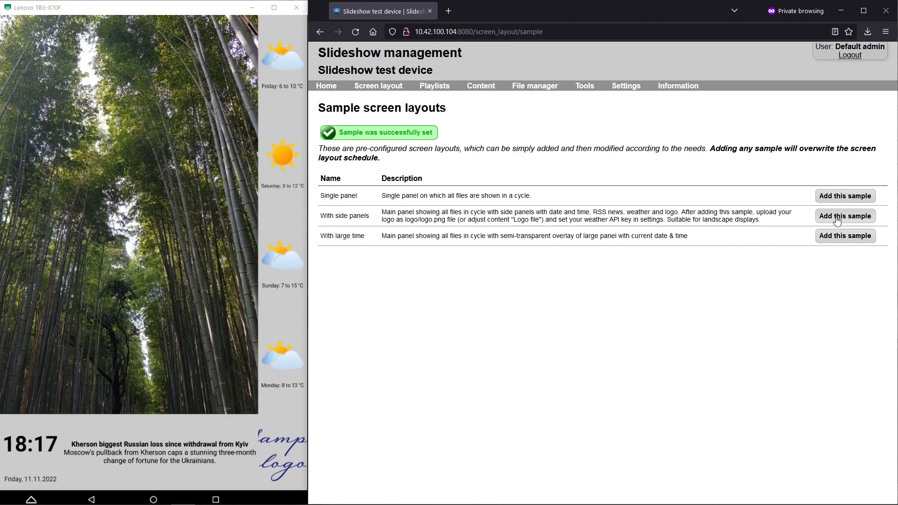
mouse_move(834, 220)
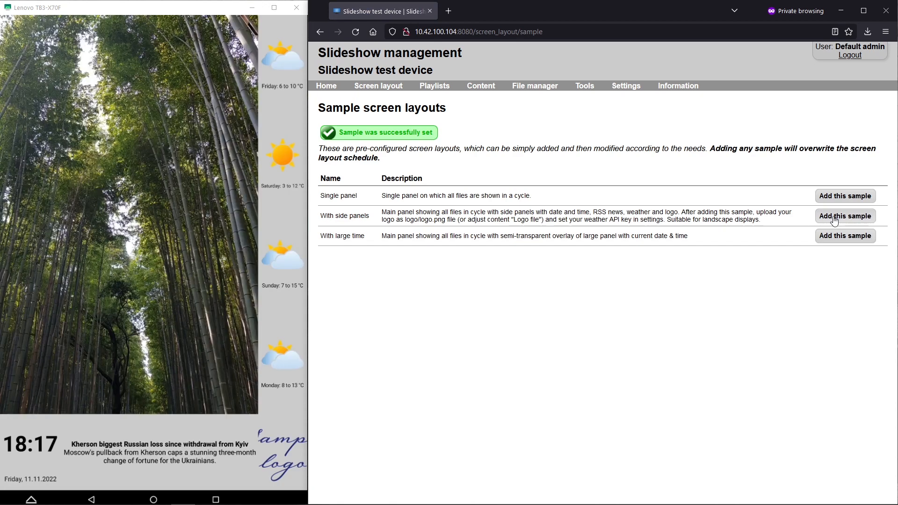
mouse_move(492, 128)
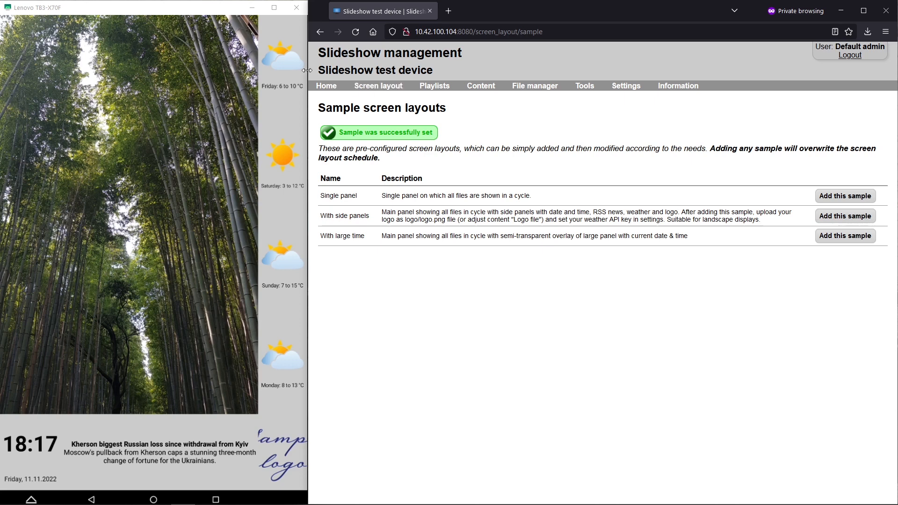
- On the Home dashboard, raise the player volume to 73 % and lower it back to 13 %
click(327, 85)
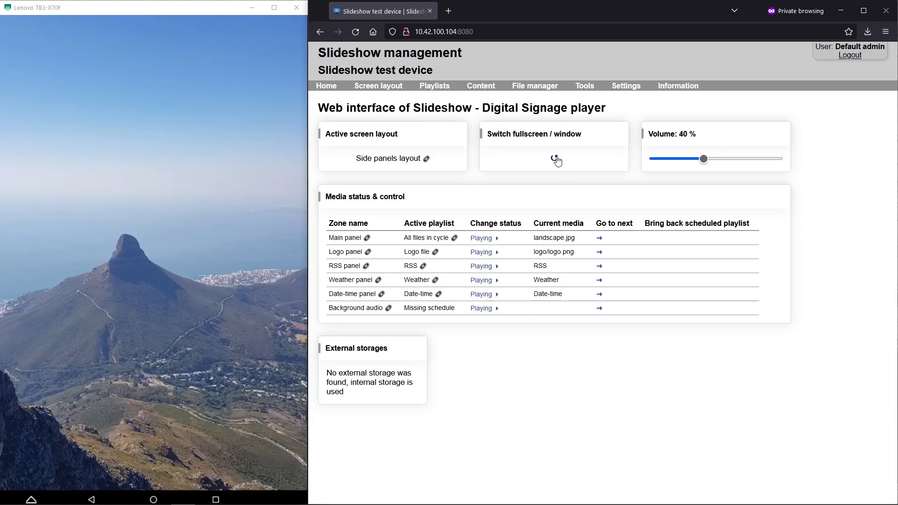
click(554, 157)
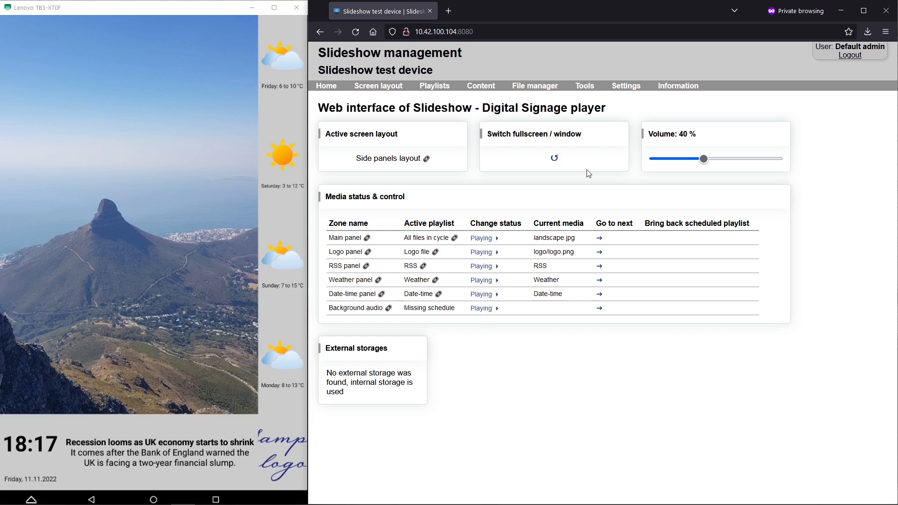
drag(704, 159, 744, 159)
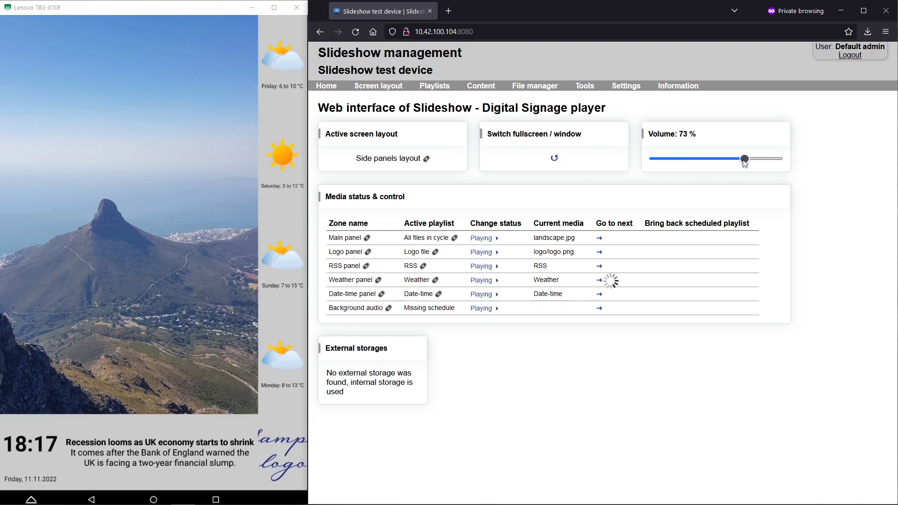
drag(745, 159, 669, 160)
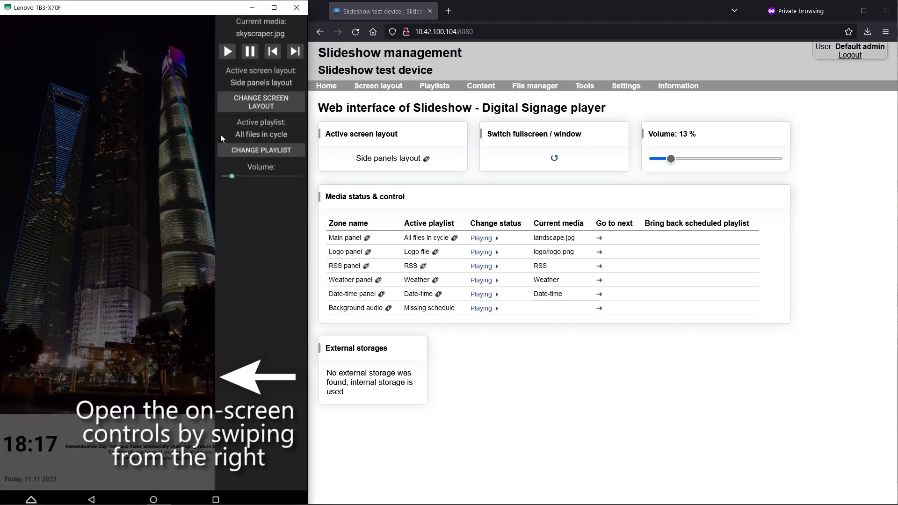
- Switch the main zone to the Video (Loop indefinitely) playlist and hide the on-screen controls
click(261, 150)
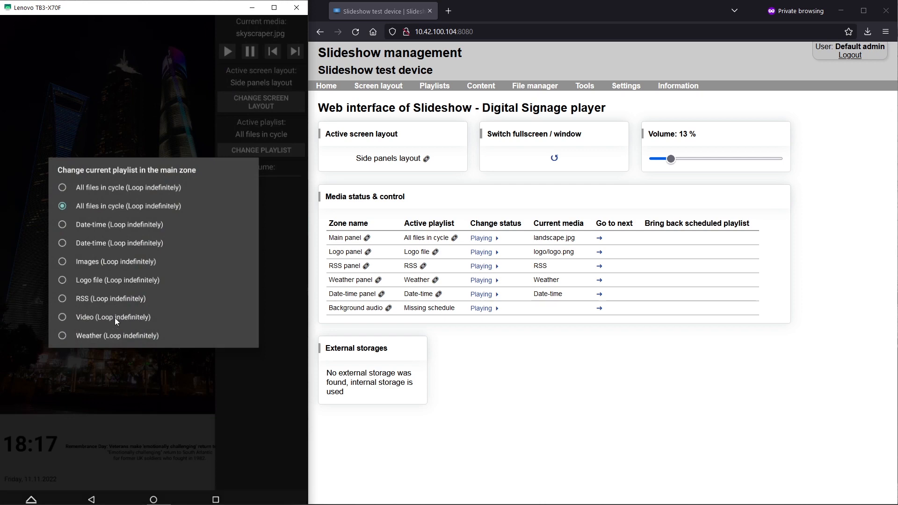
click(62, 316)
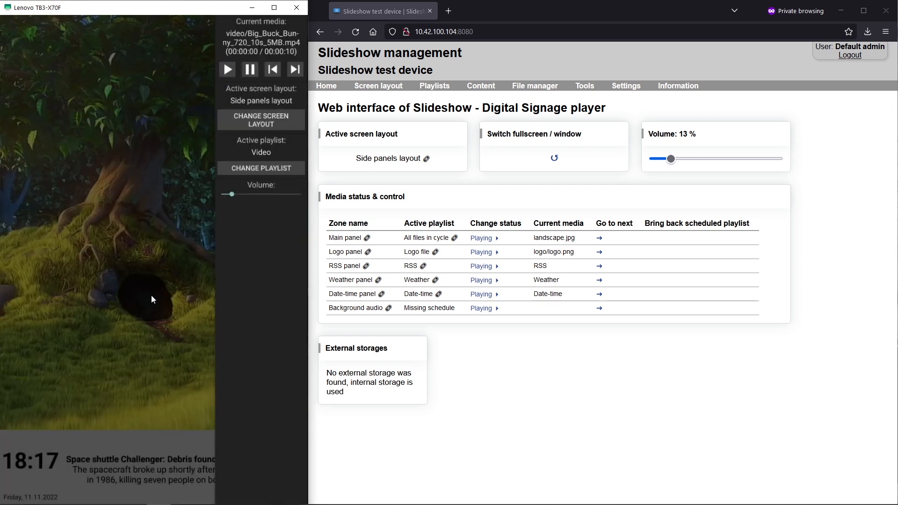
click(226, 69)
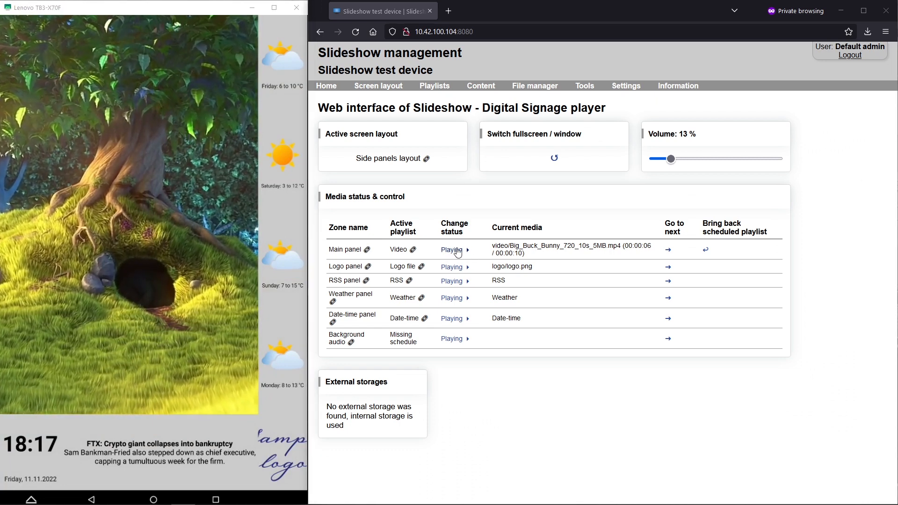
- Pause the main panel, then restore its scheduled All files in cycle playlist
click(452, 249)
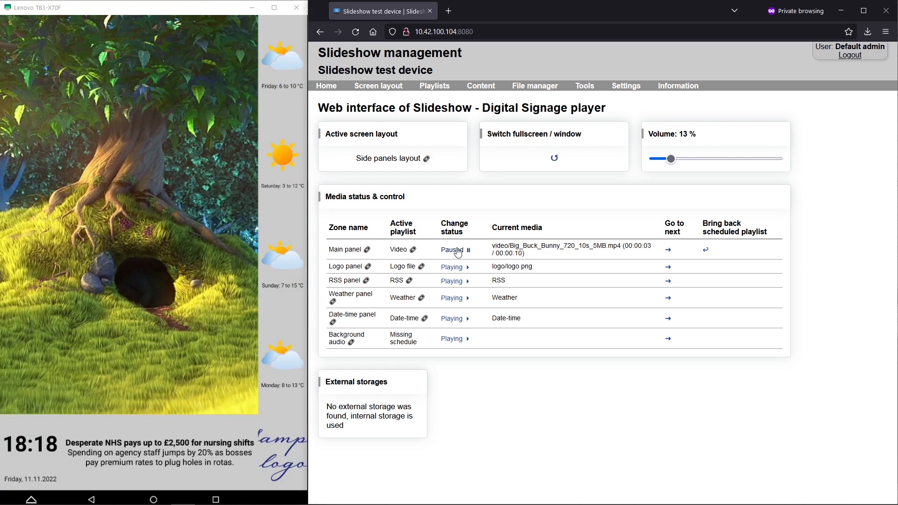
click(453, 249)
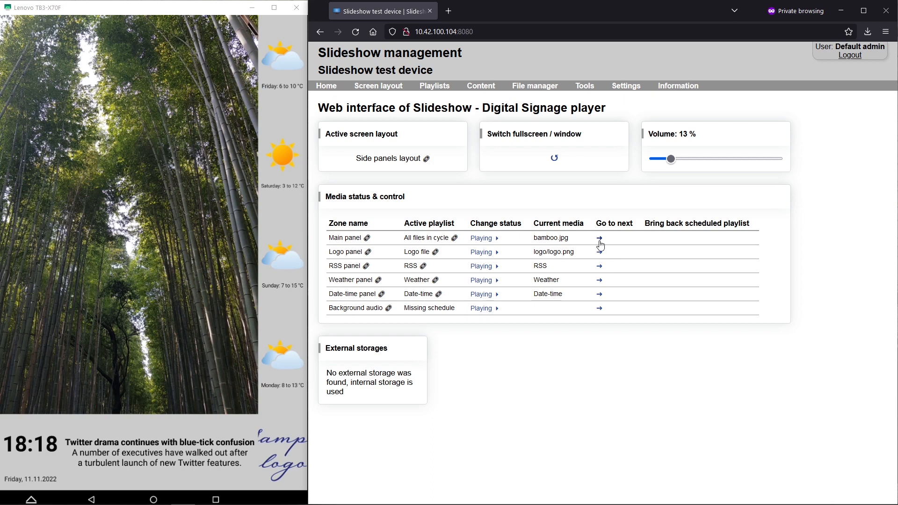
- Skip the main panel ahead through several images and the RSS panel to the next headline
click(599, 239)
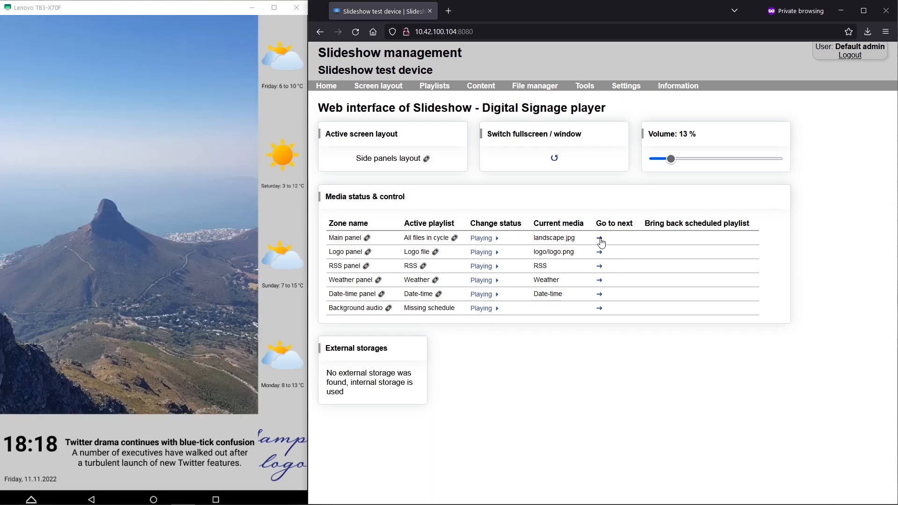
click(599, 238)
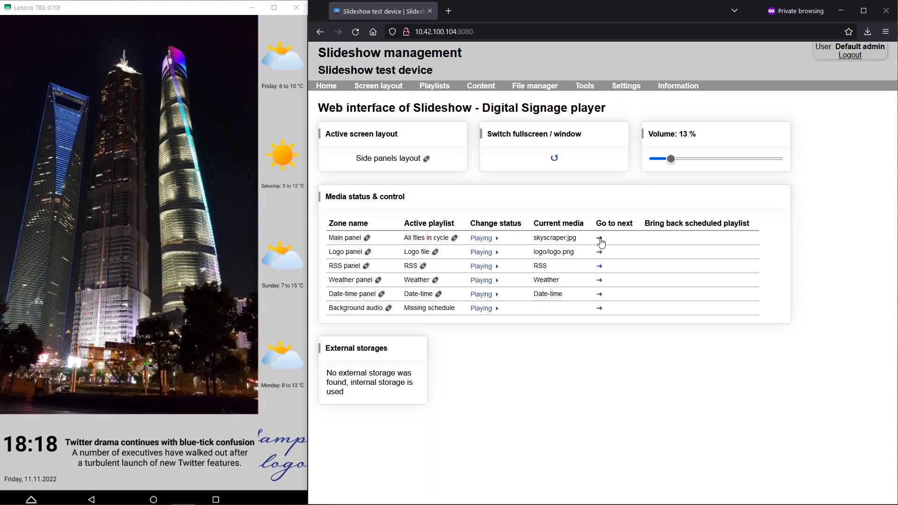
click(599, 266)
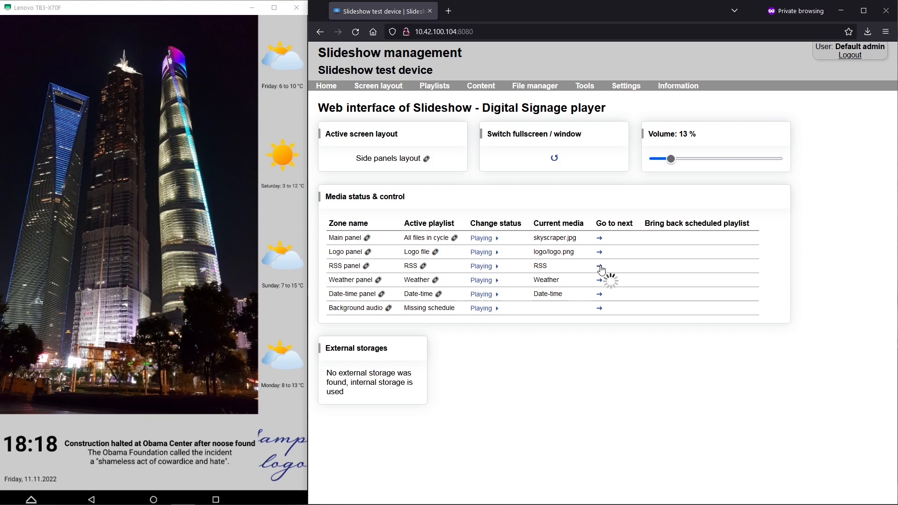
click(599, 266)
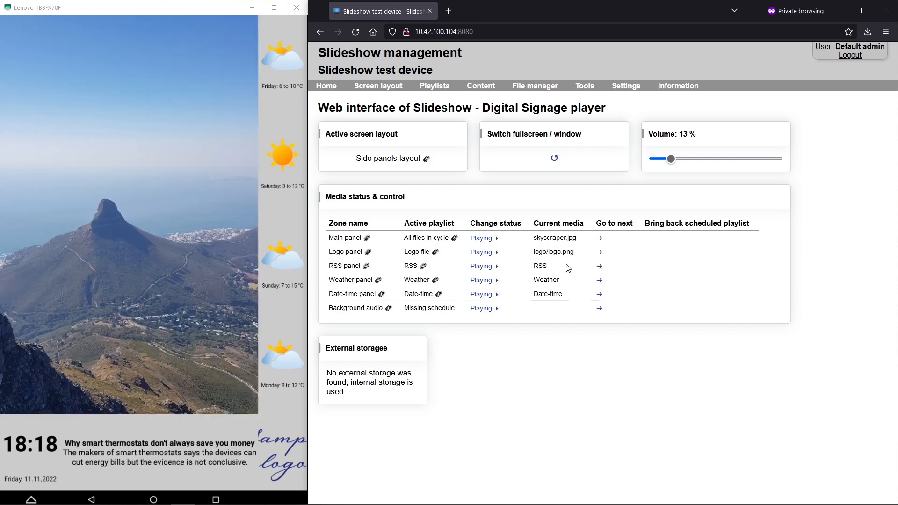
mouse_move(305, 231)
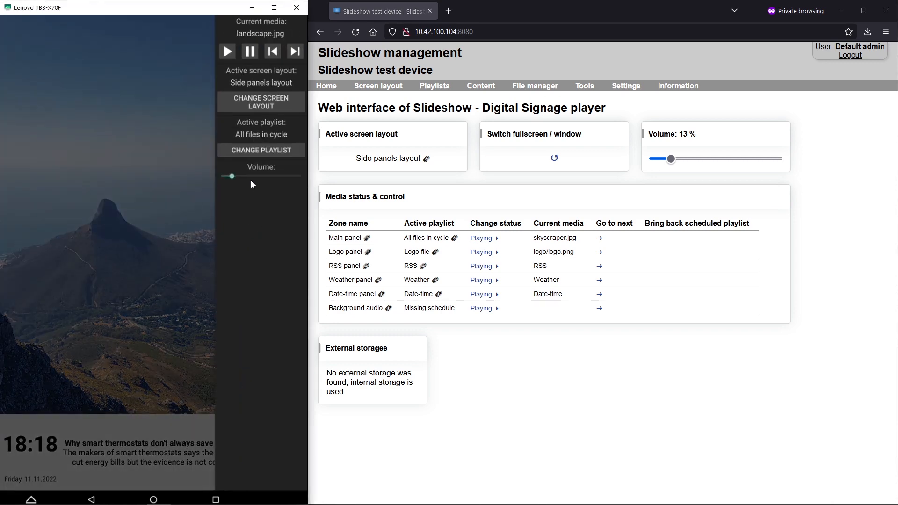
mouse_move(264, 154)
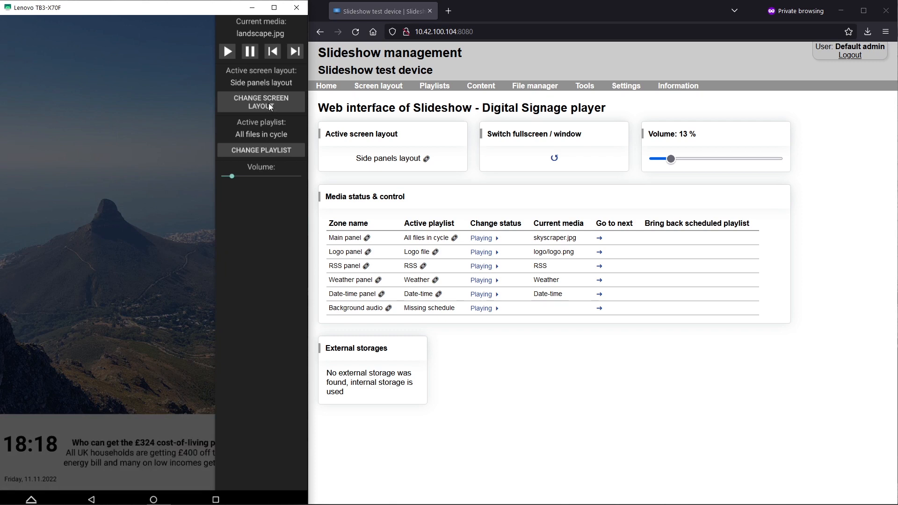
- Switch the player to Layout with time, then bring back the scheduled Side panels layout from the web
click(260, 102)
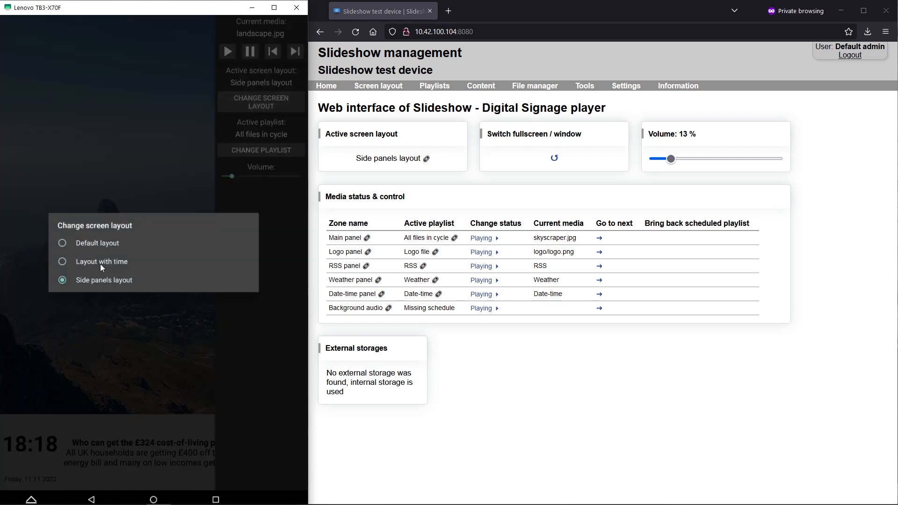
click(62, 262)
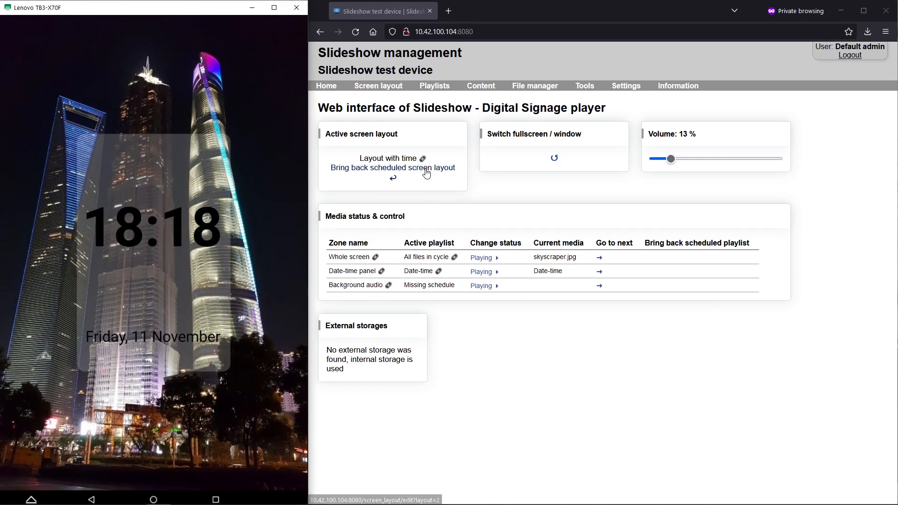
click(393, 167)
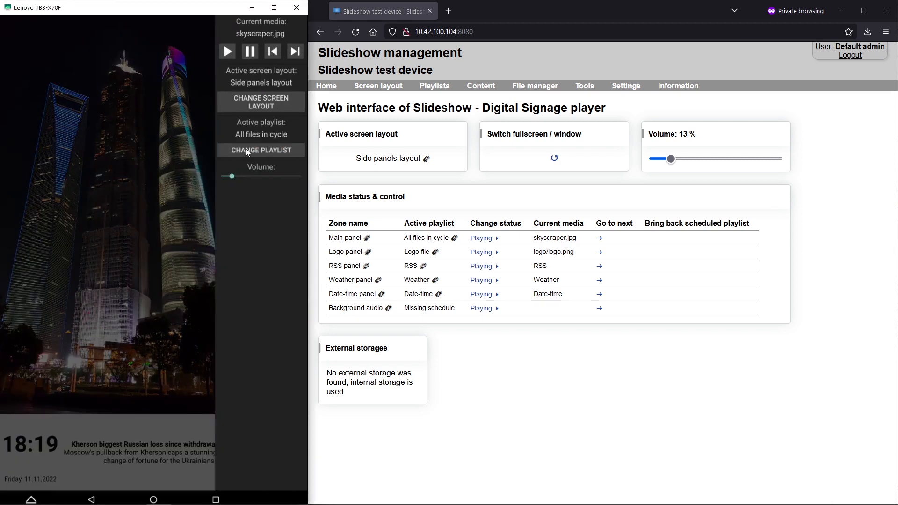
- Switch to Layout with time again and reveal the bring-back-scheduled-layout choice
click(262, 102)
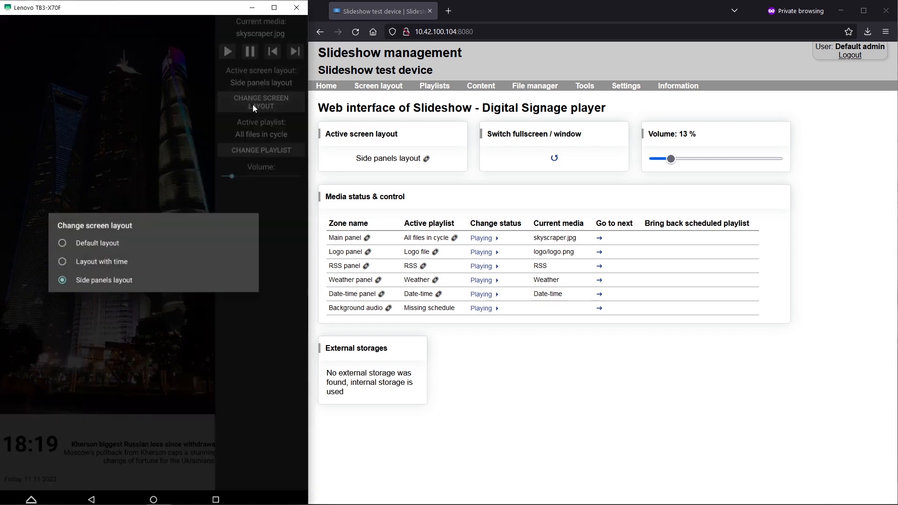
click(62, 262)
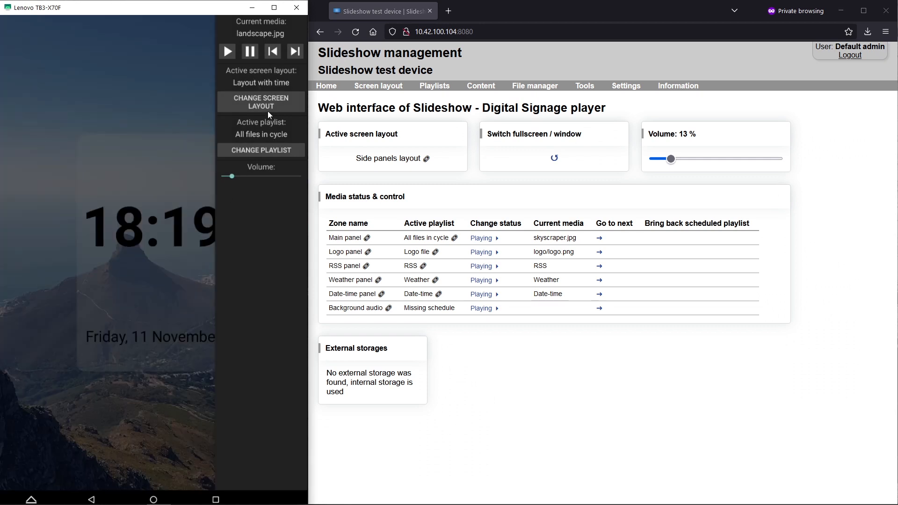
click(261, 102)
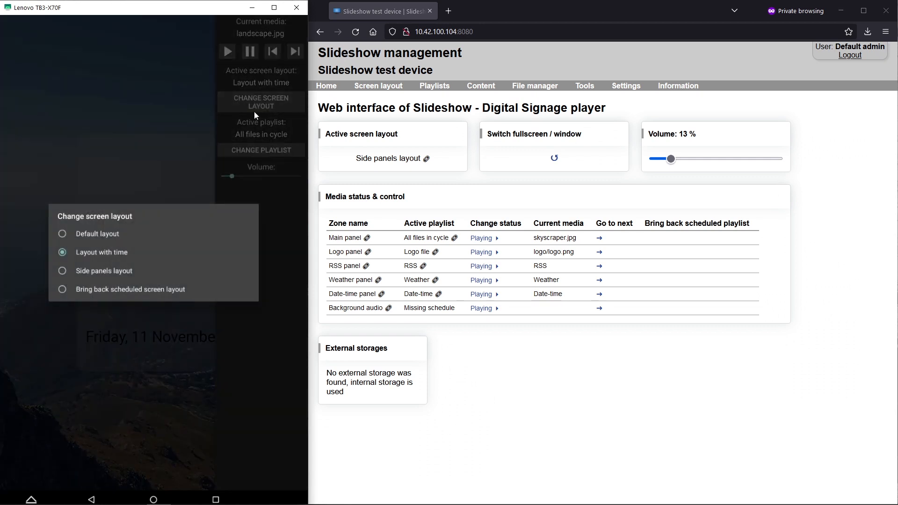
mouse_move(109, 294)
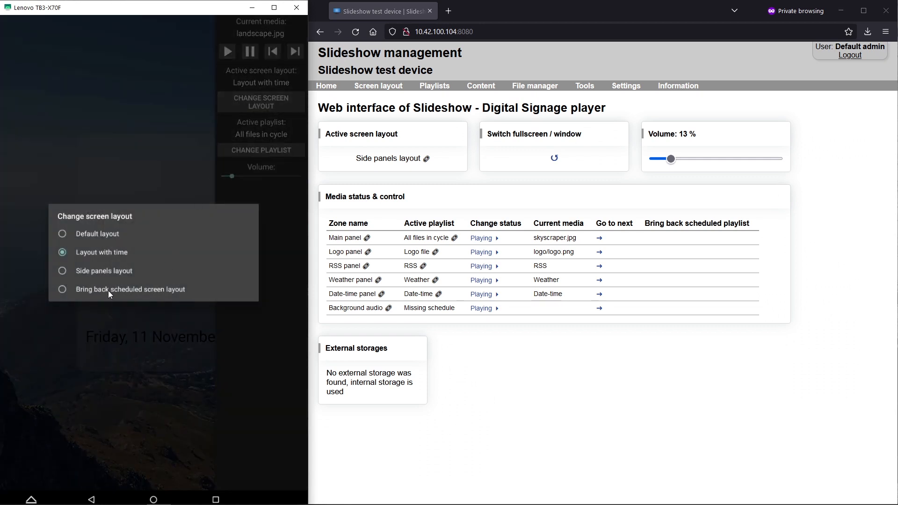